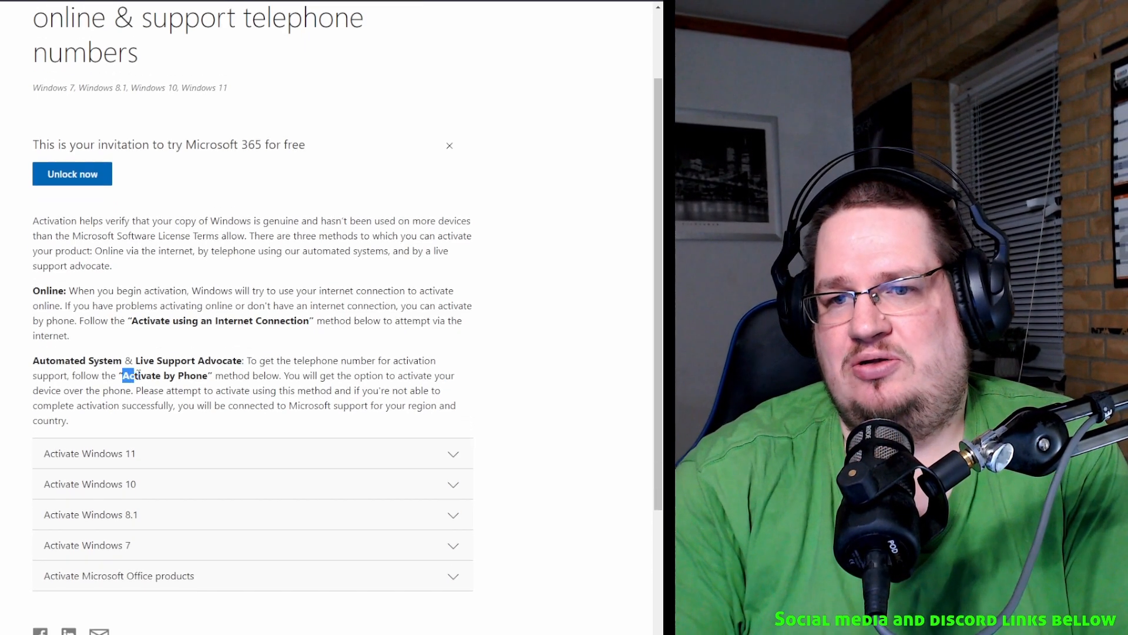
Scroll the Windows 11 Pro key offer list to reveal Bitcodes at 1.92€ and Keys4us at 2.09€.
left_click_drag(123, 375, 209, 375)
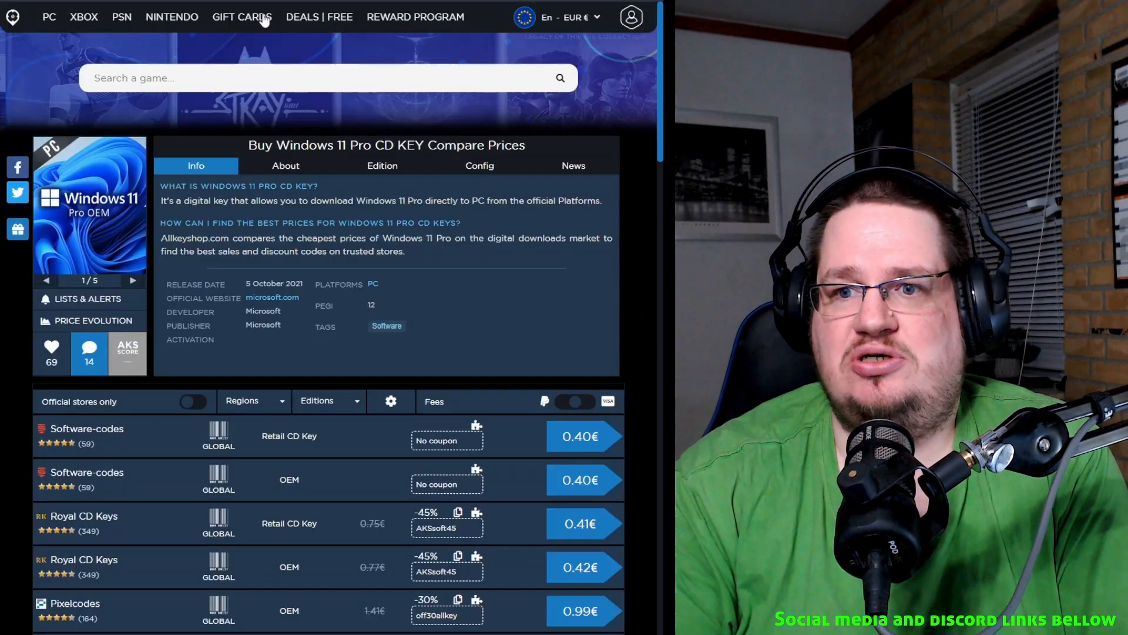
mouse_move(600, 285)
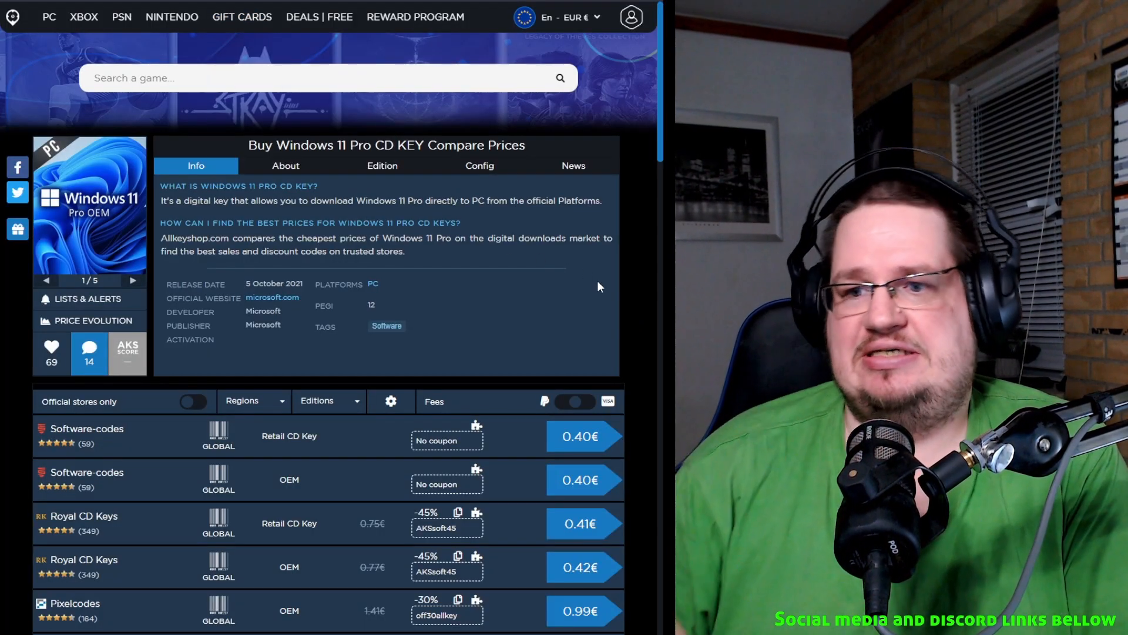
mouse_move(369, 437)
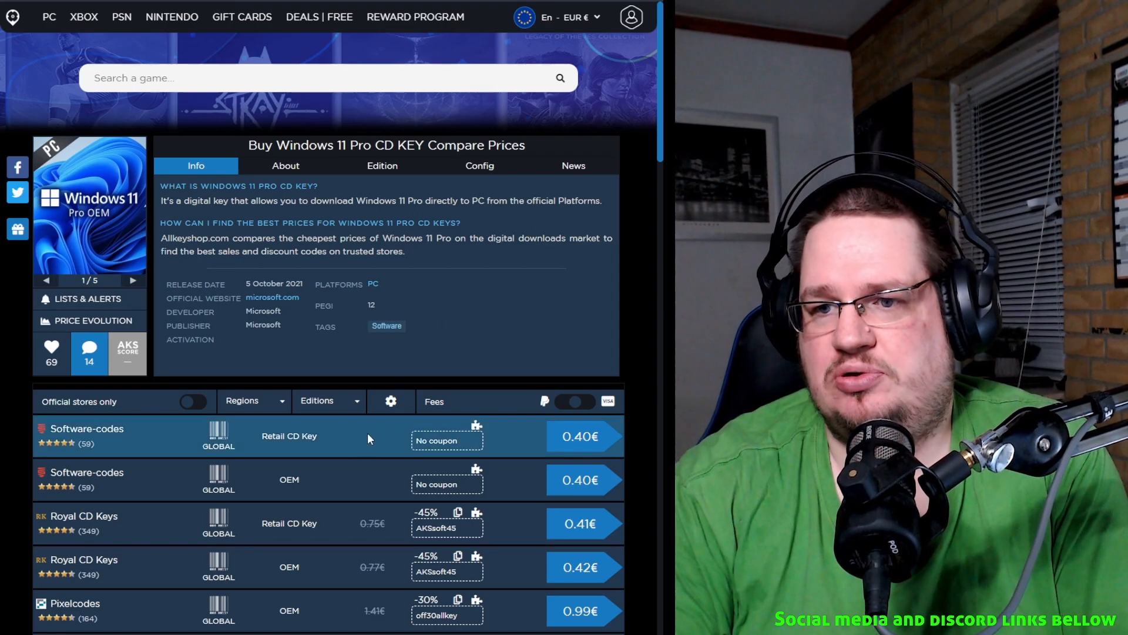
scroll("down", 3)
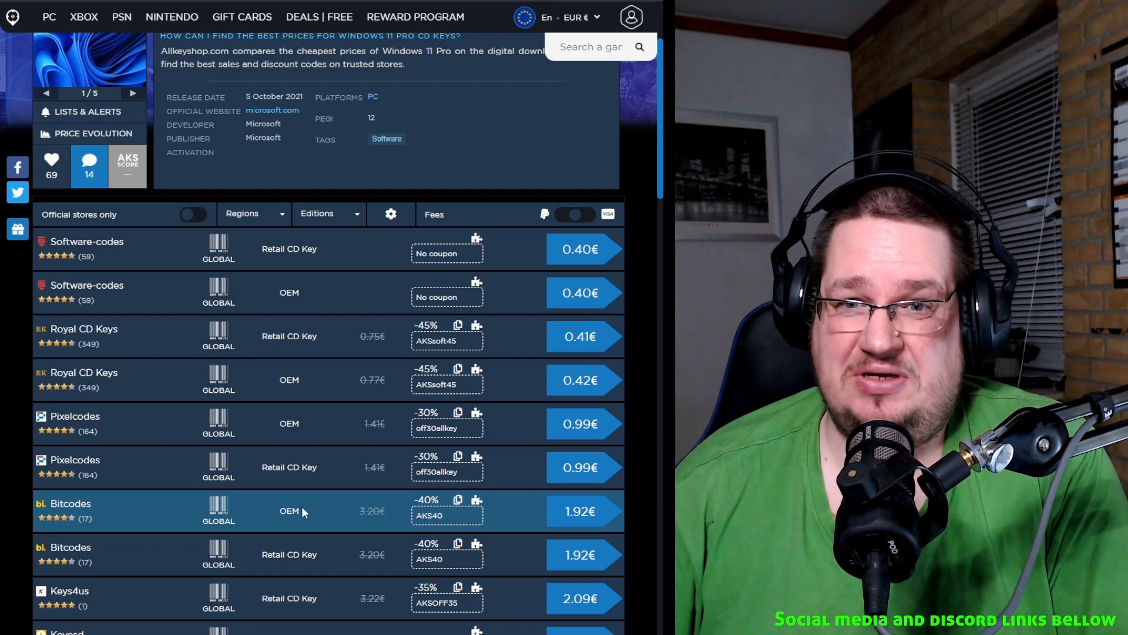
scroll("down", 3)
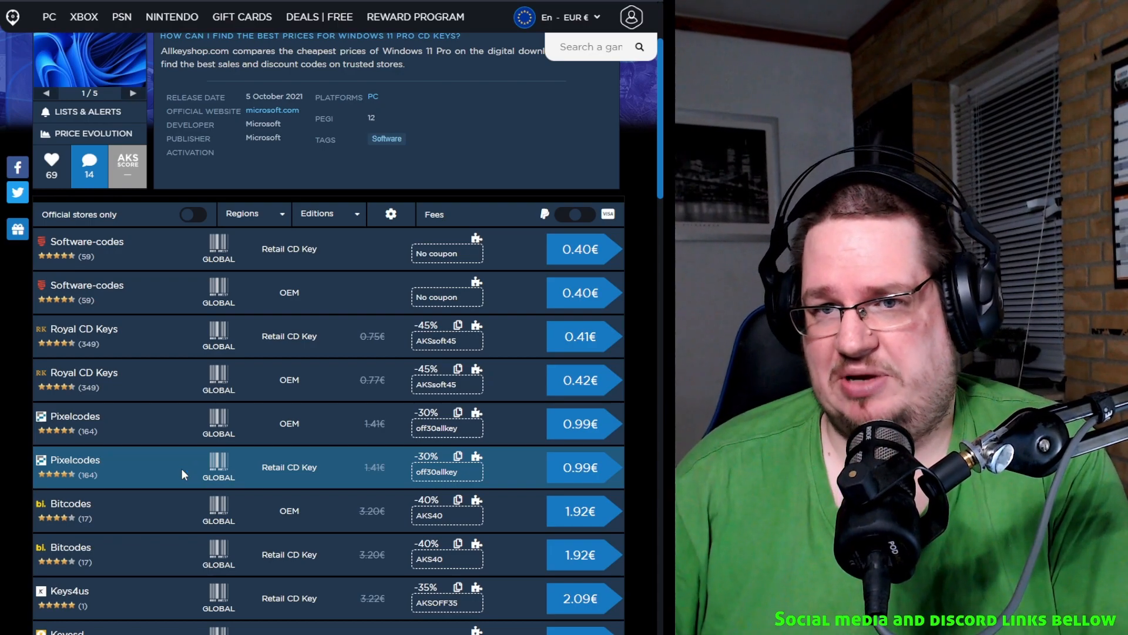
mouse_move(171, 443)
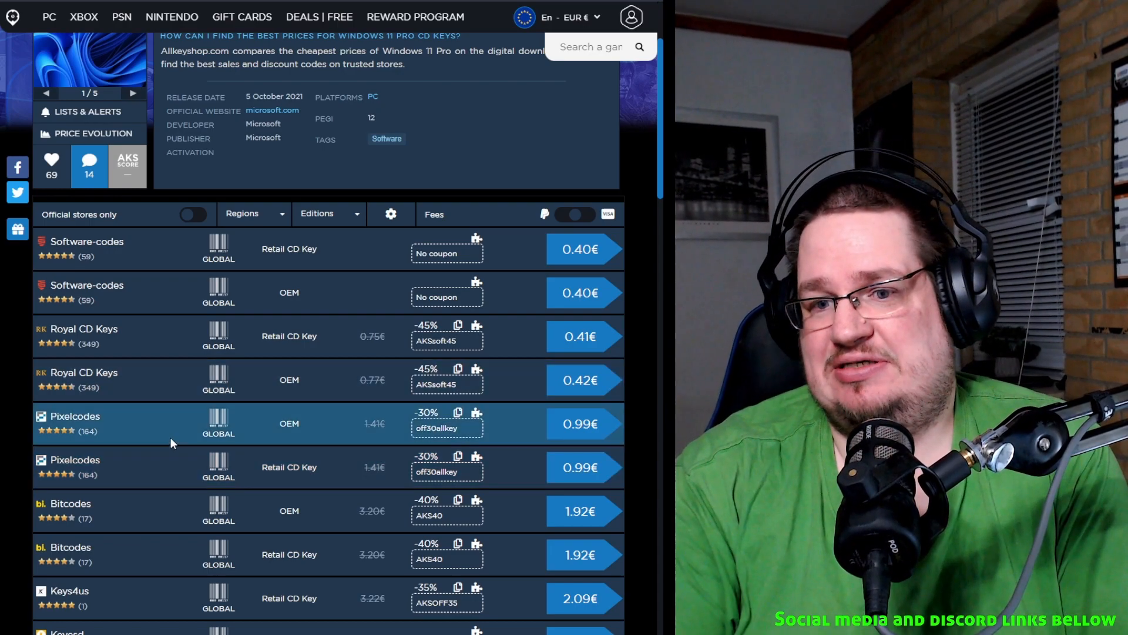
mouse_move(551, 449)
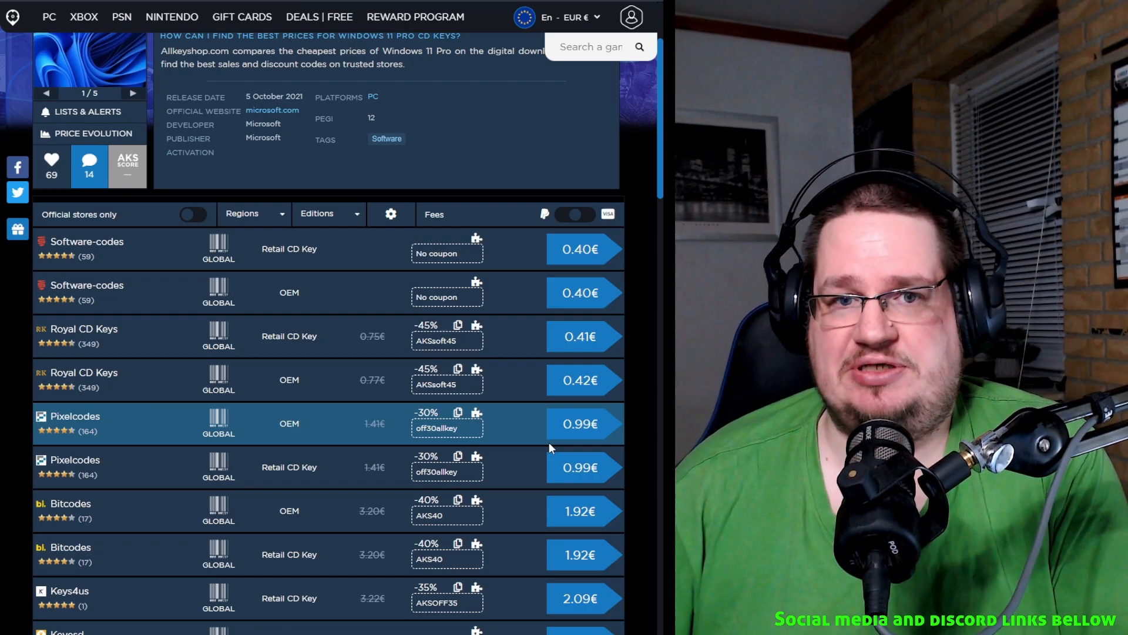
mouse_move(136, 574)
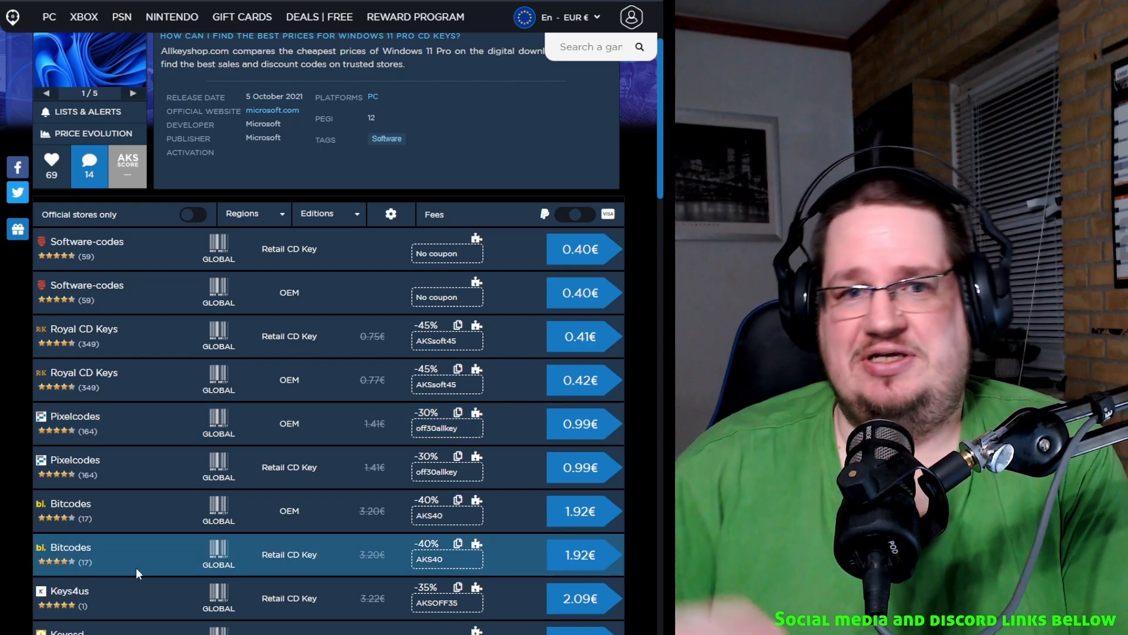